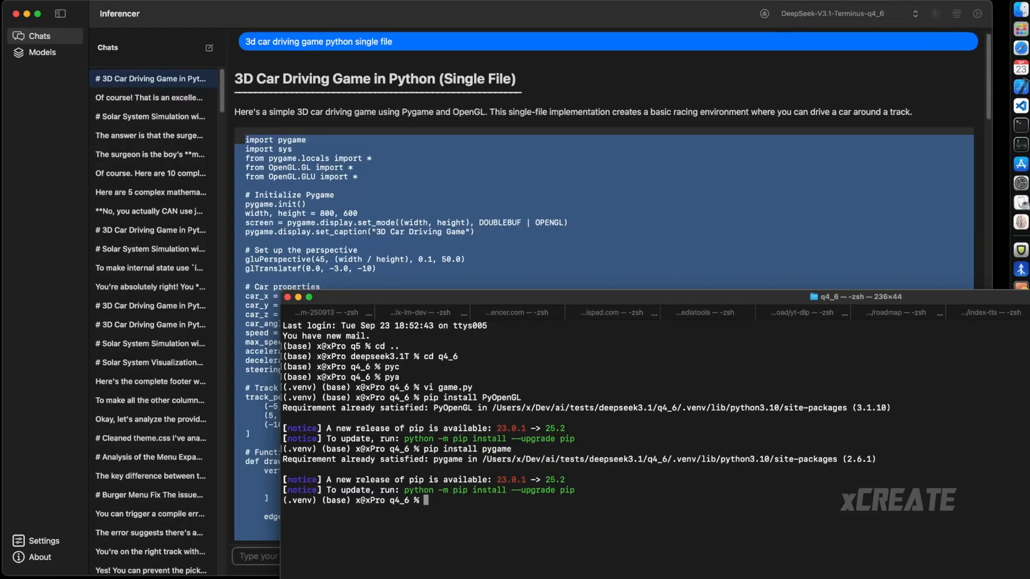
# Run game.py with Python, which launches and fails with an error
pyautogui.write('python game.')
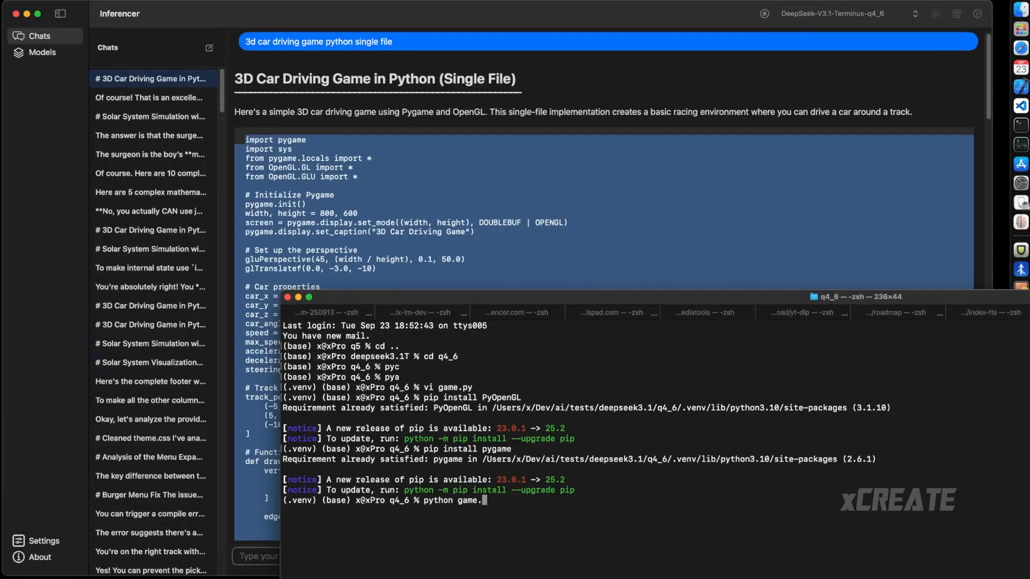
pyautogui.press('Return')
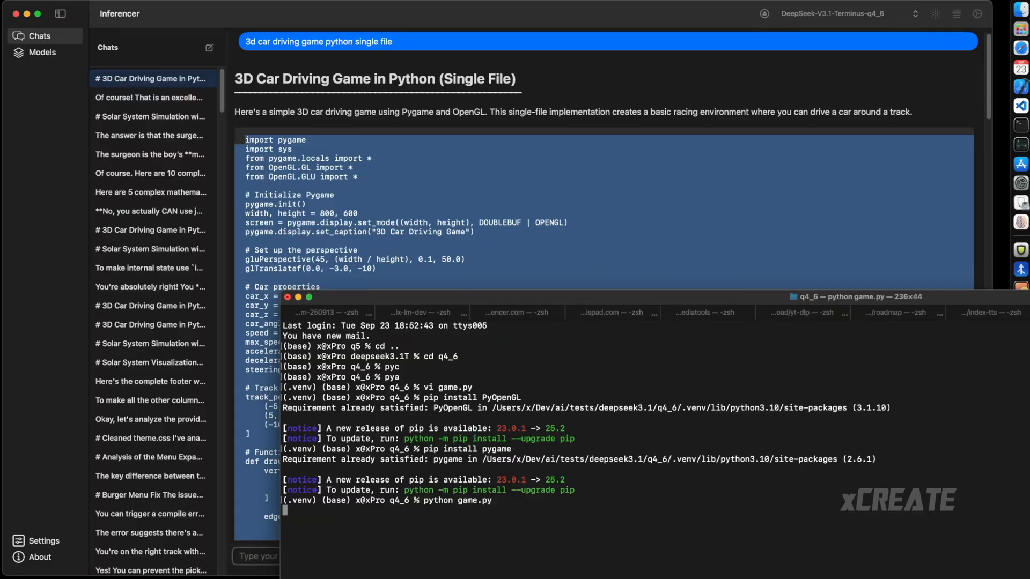